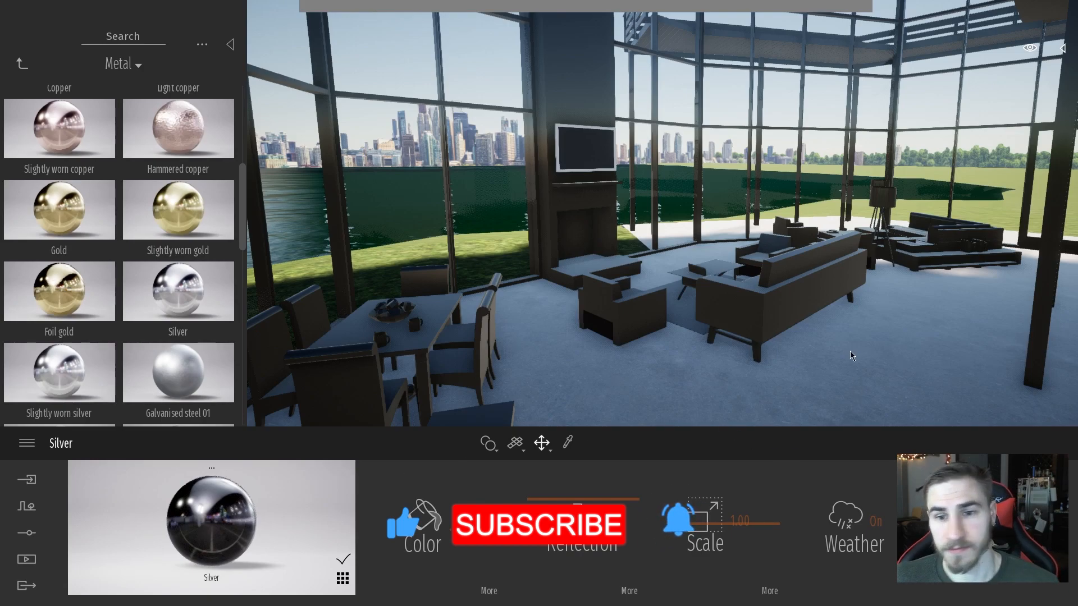
mouse_move(802, 300)
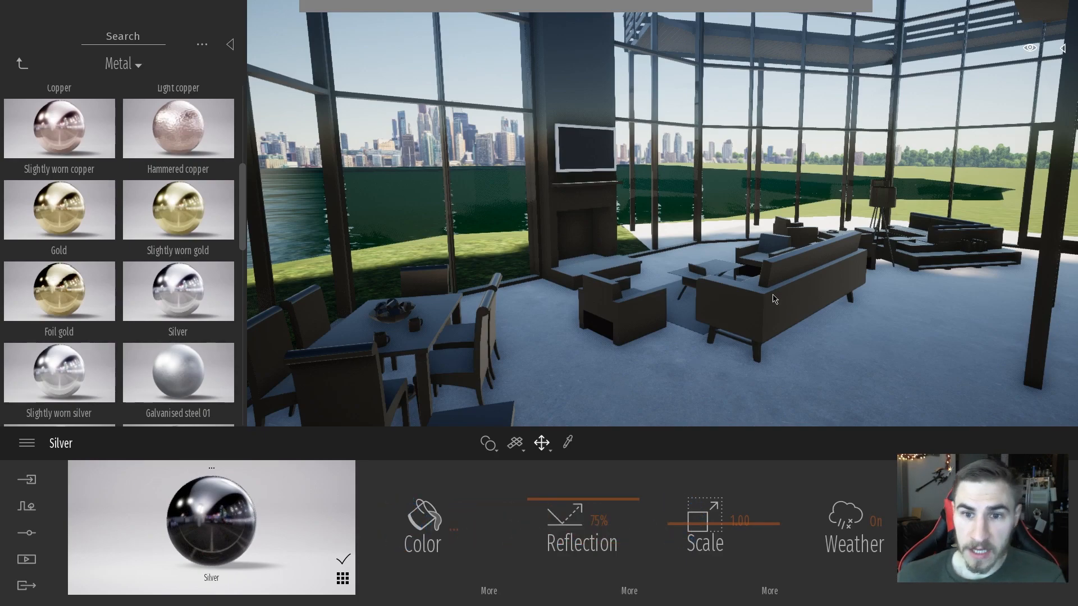
mouse_move(809, 237)
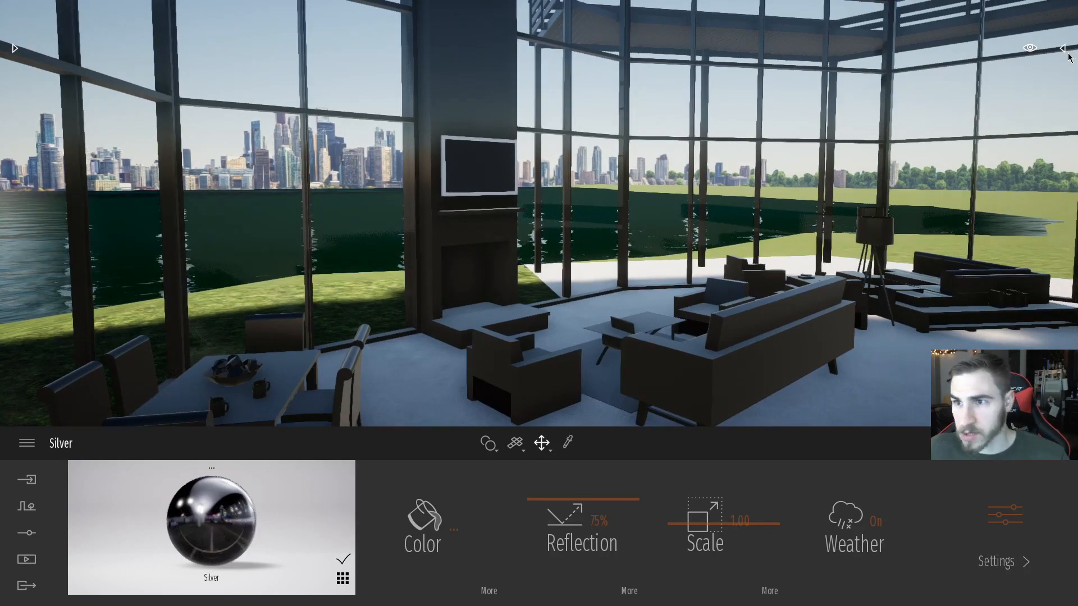
- Hide the linked model's Furniture category in the Scene graph, emptying the living room
click(1062, 47)
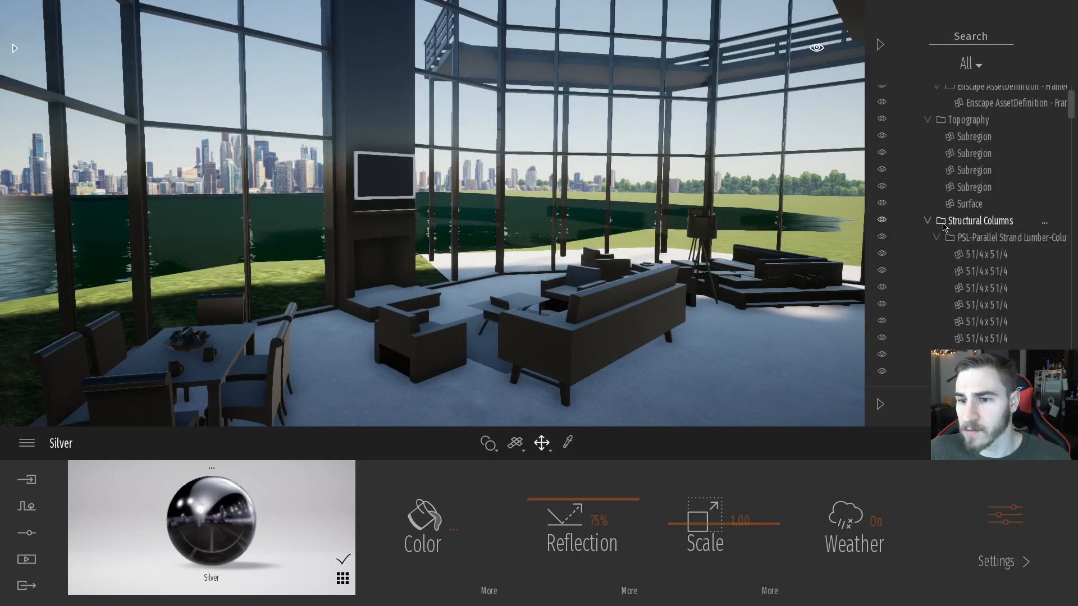
scroll(down, 3)
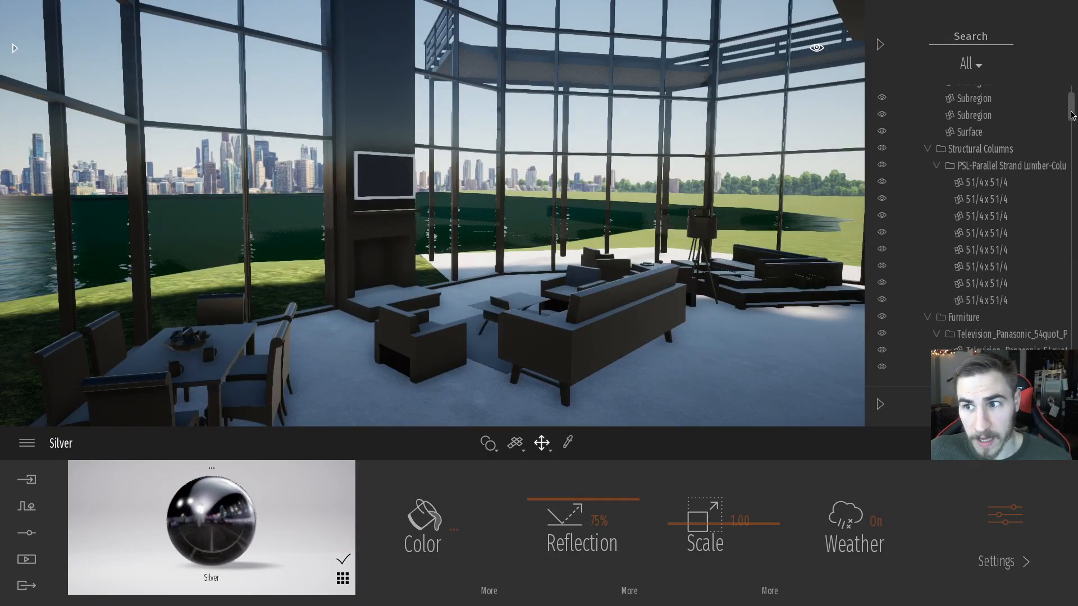
scroll(down, 3)
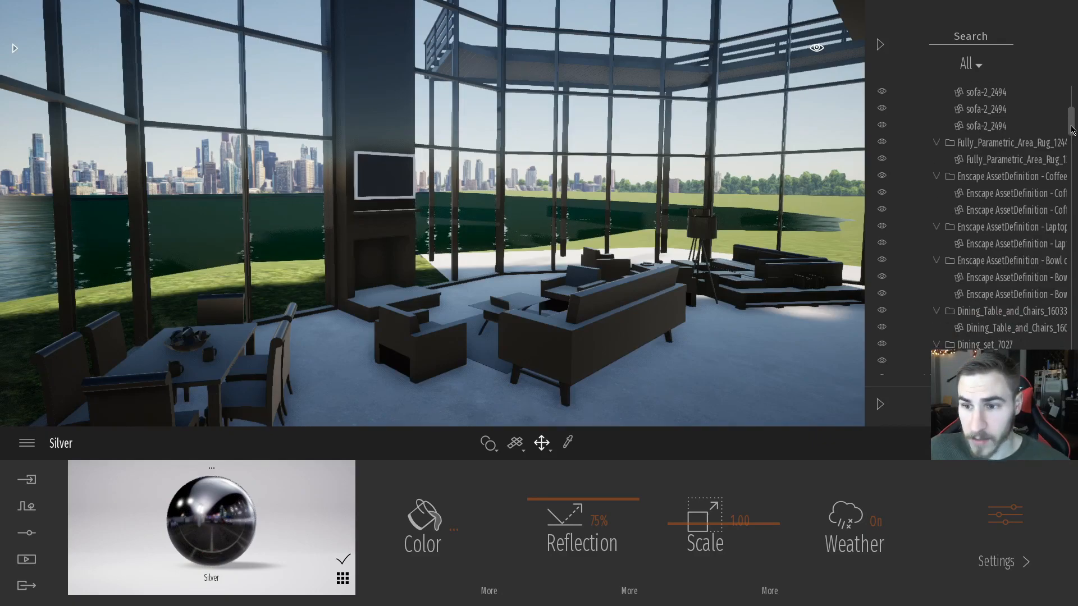
scroll(down, 3)
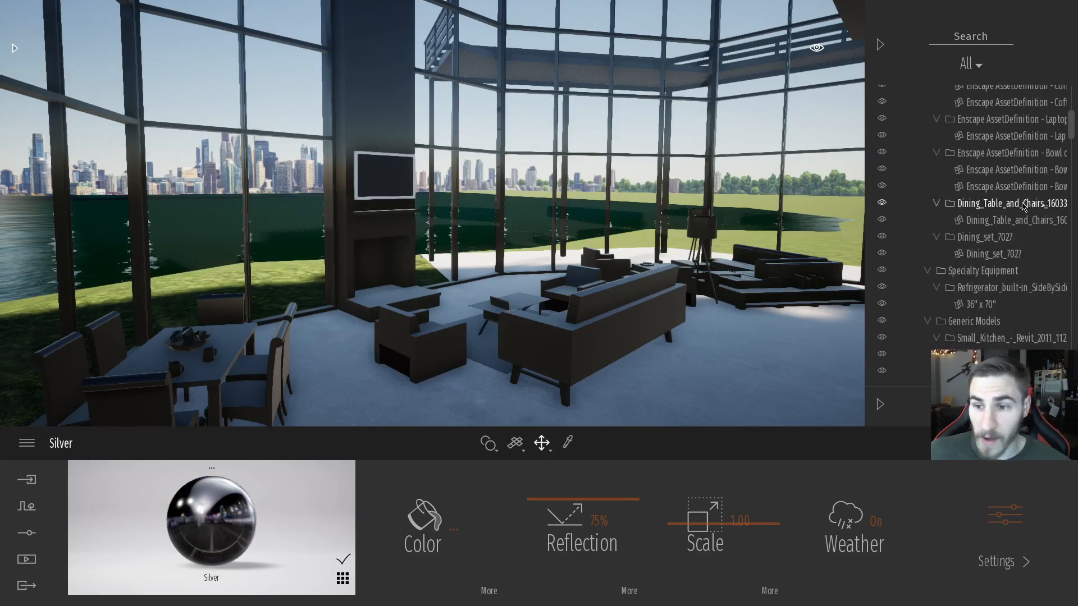
scroll(down, 3)
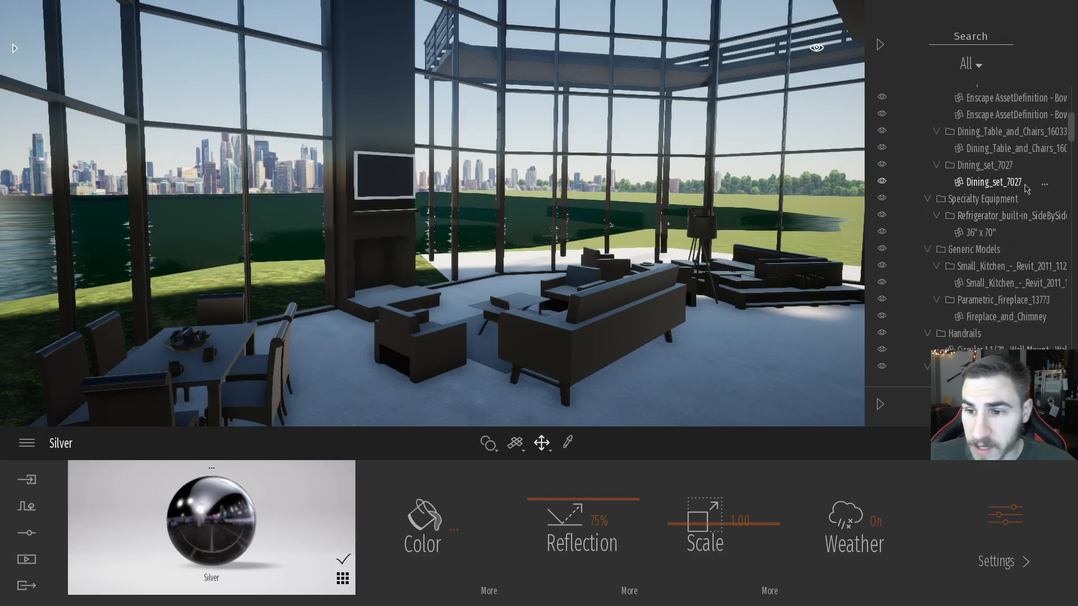
scroll(down, 3)
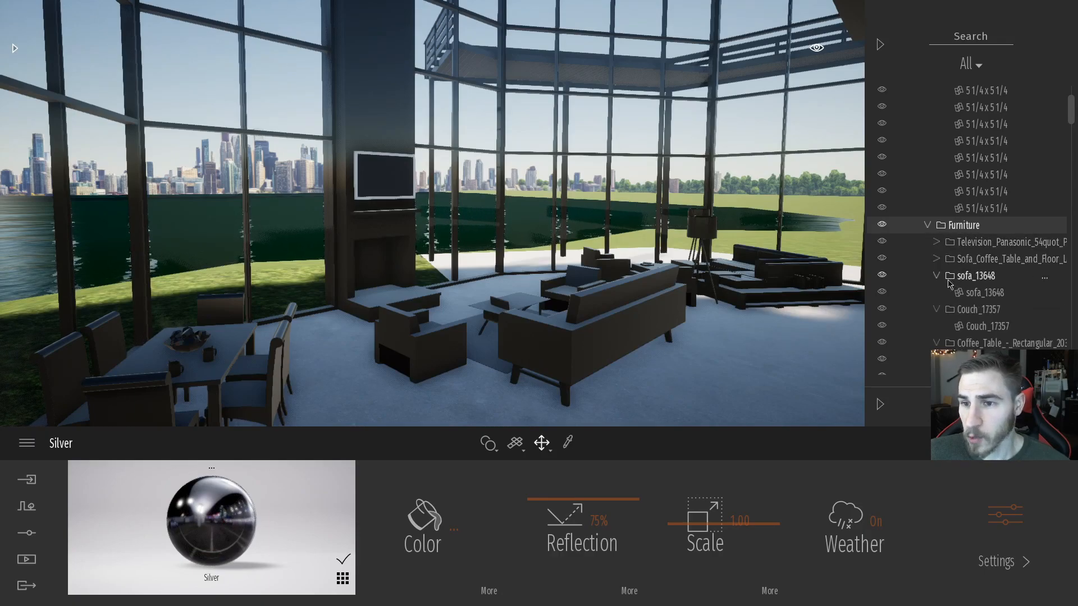
click(955, 275)
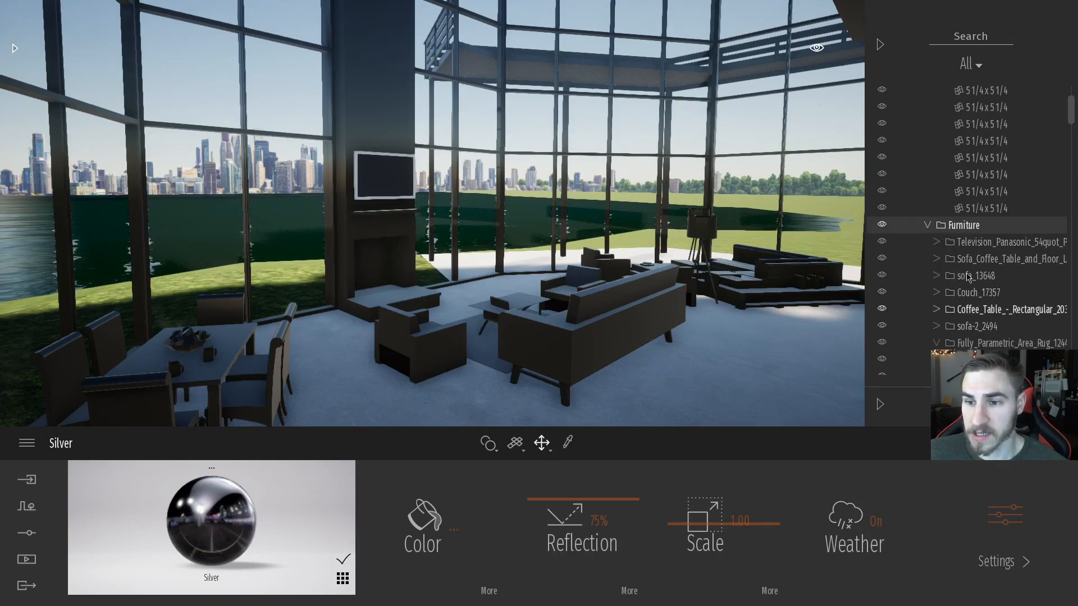
scroll(down, 3)
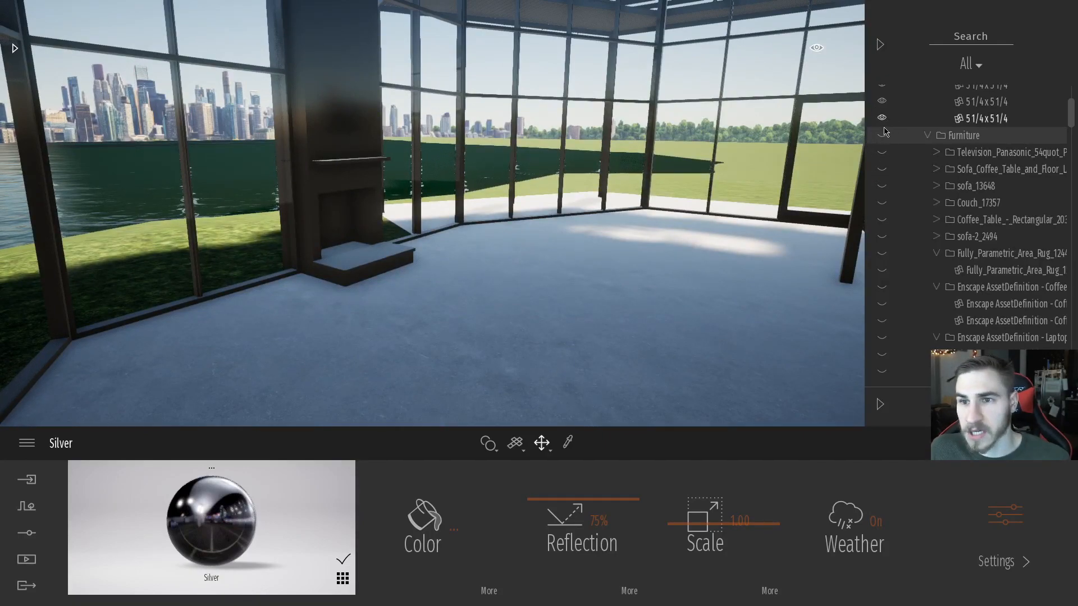
- Switch to Revit with the house's 3D VIEW open
click(882, 135)
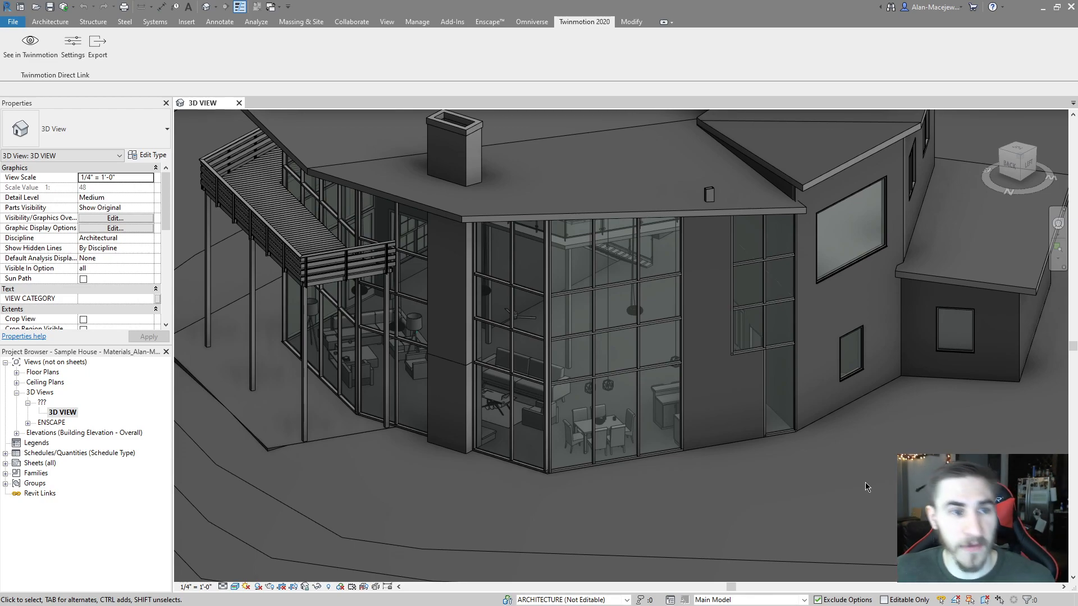
- Duplicate 3D VIEW as 3D VIEW Copy 1 and edit its Visibility/Graphics Overrides
right_click(62, 411)
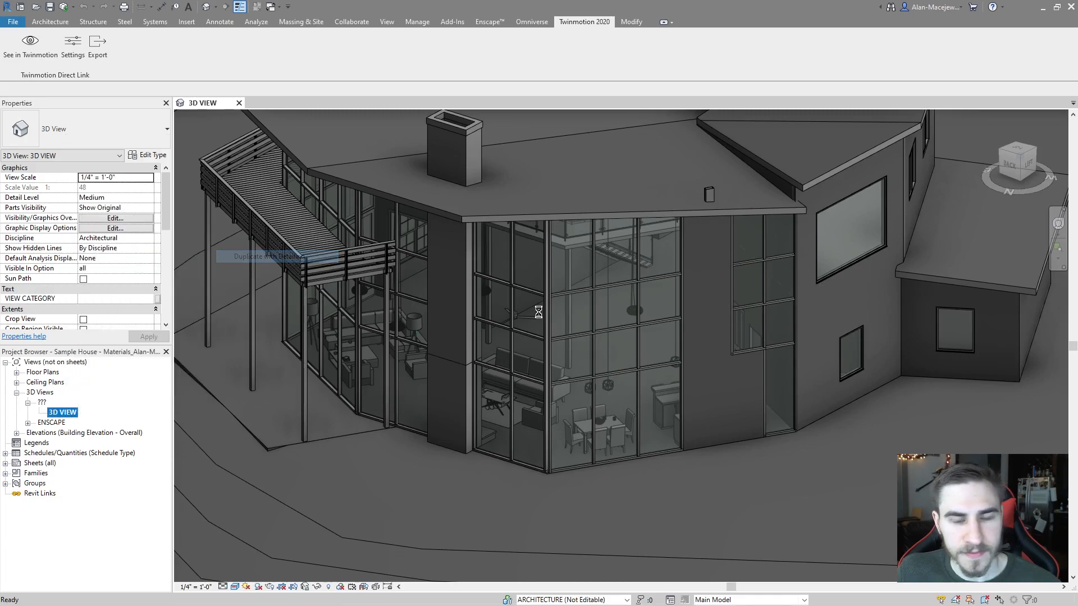
click(263, 256)
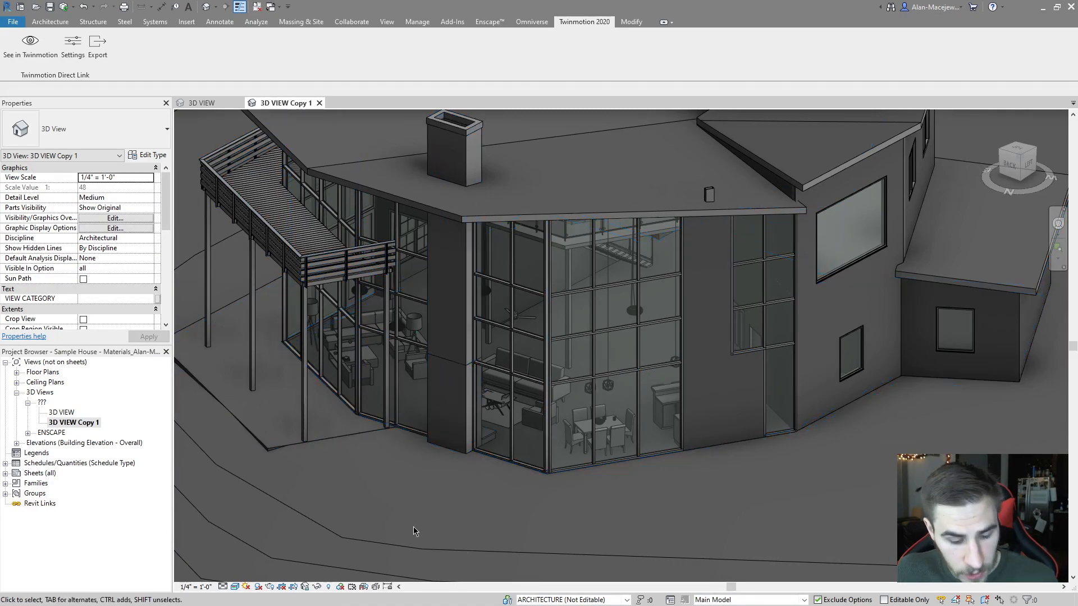
click(114, 217)
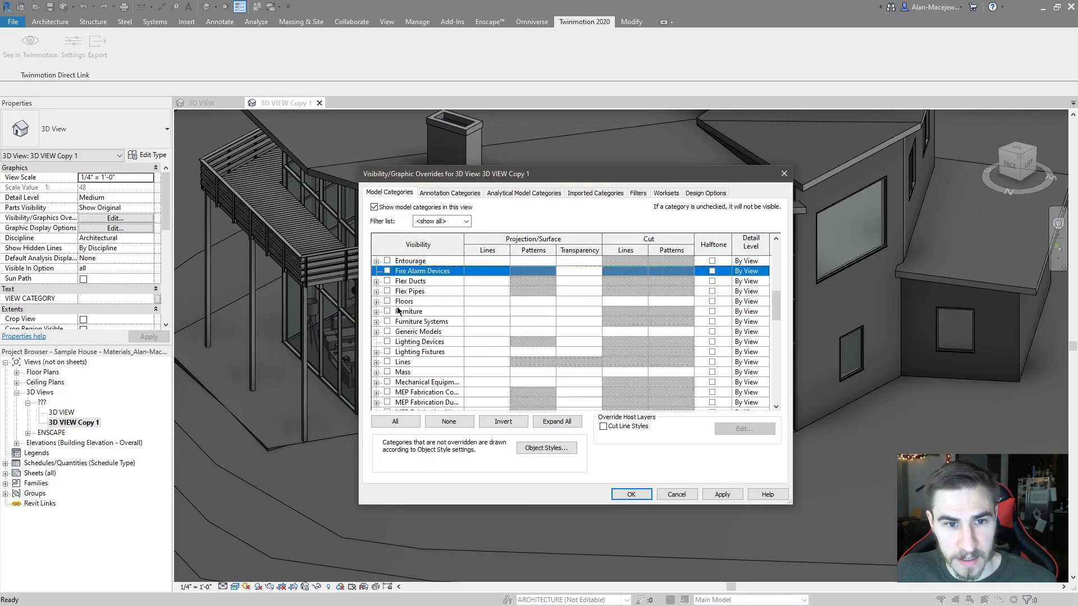
- Leave only the Furniture category visible in 3D VIEW Copy 1
click(409, 311)
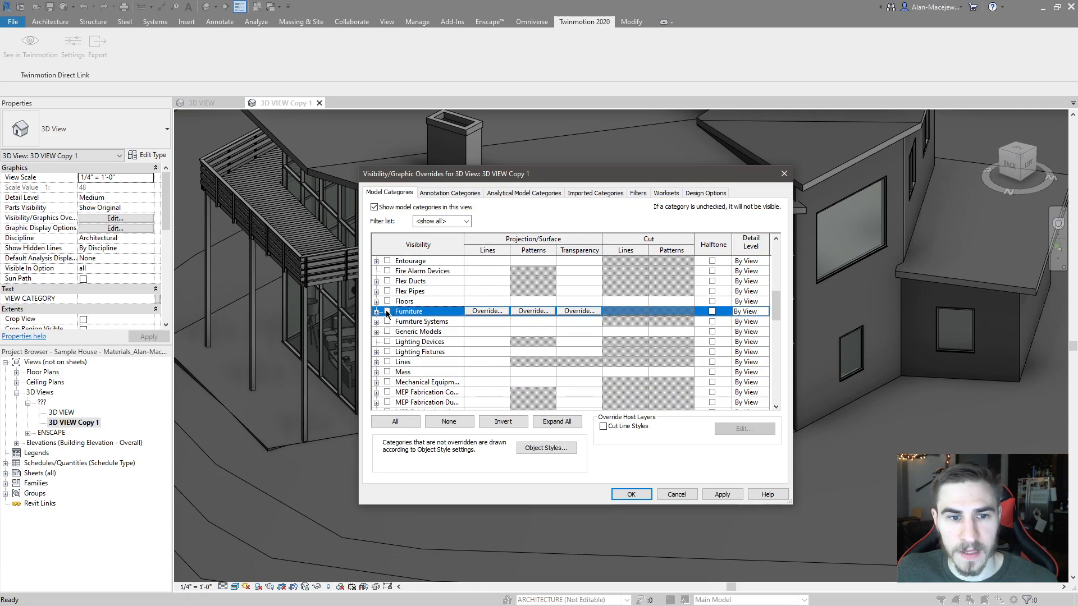
click(630, 495)
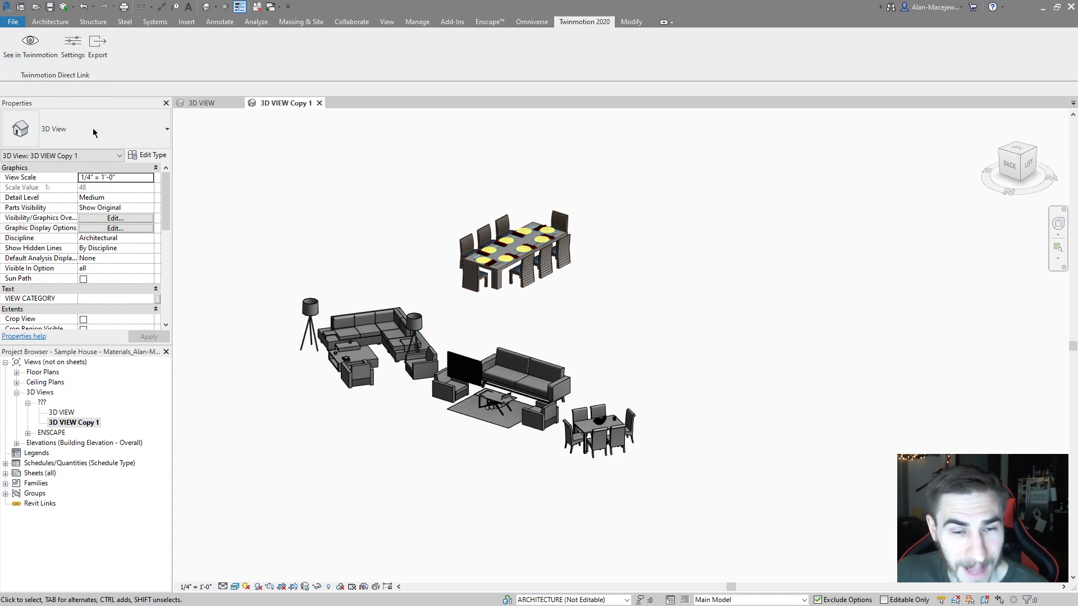
mouse_move(394, 236)
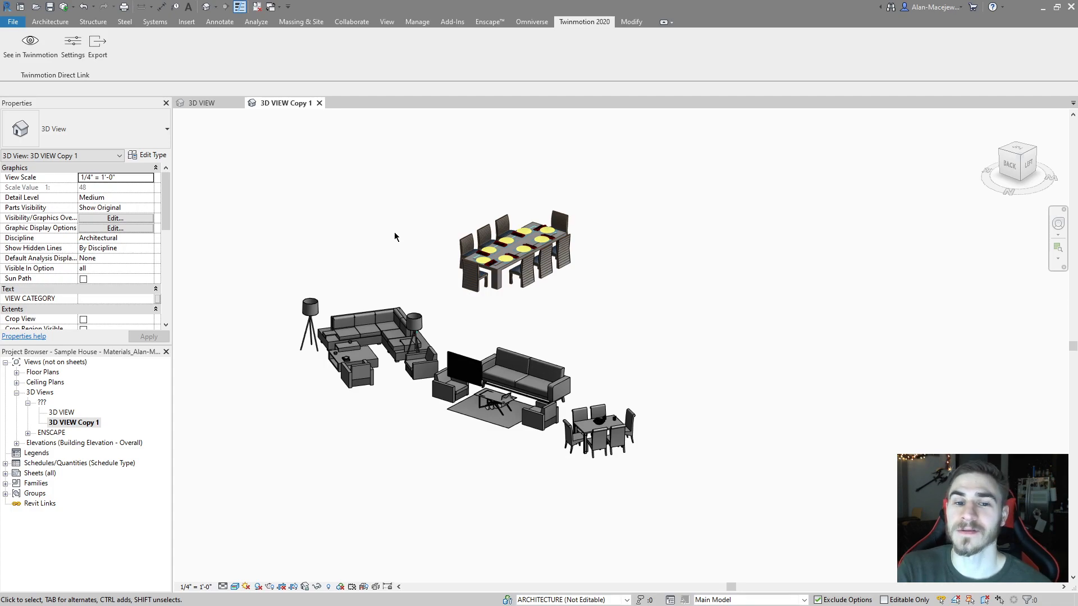
mouse_move(641, 398)
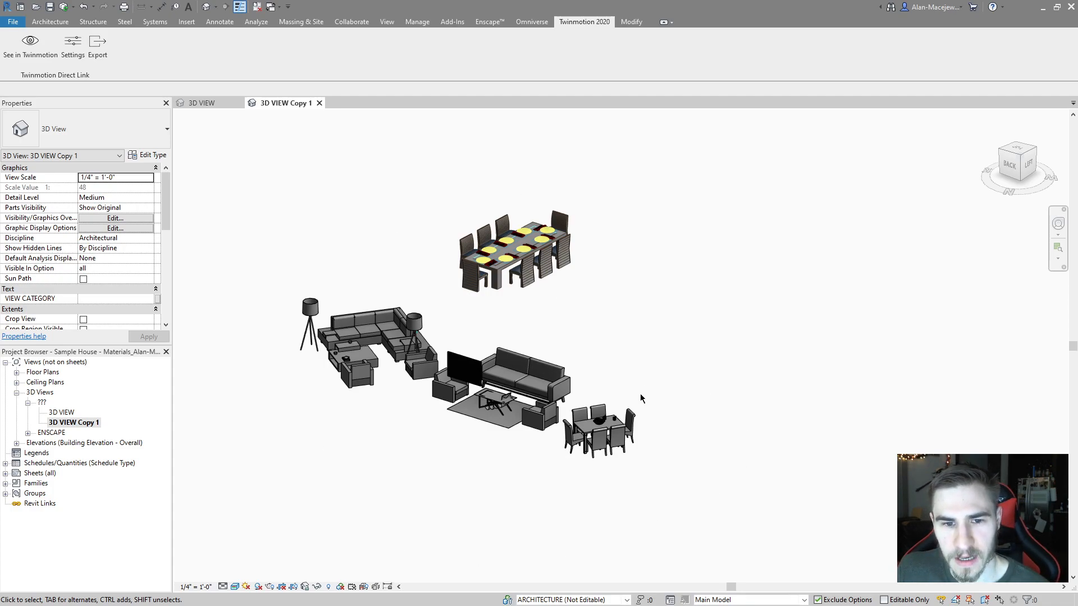
mouse_move(659, 350)
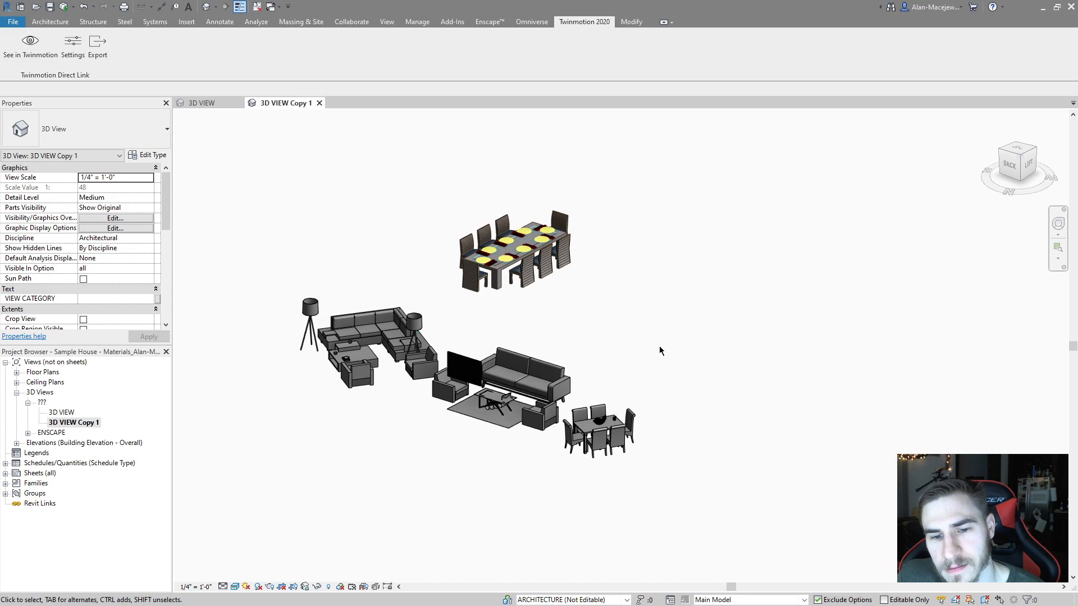
mouse_move(619, 347)
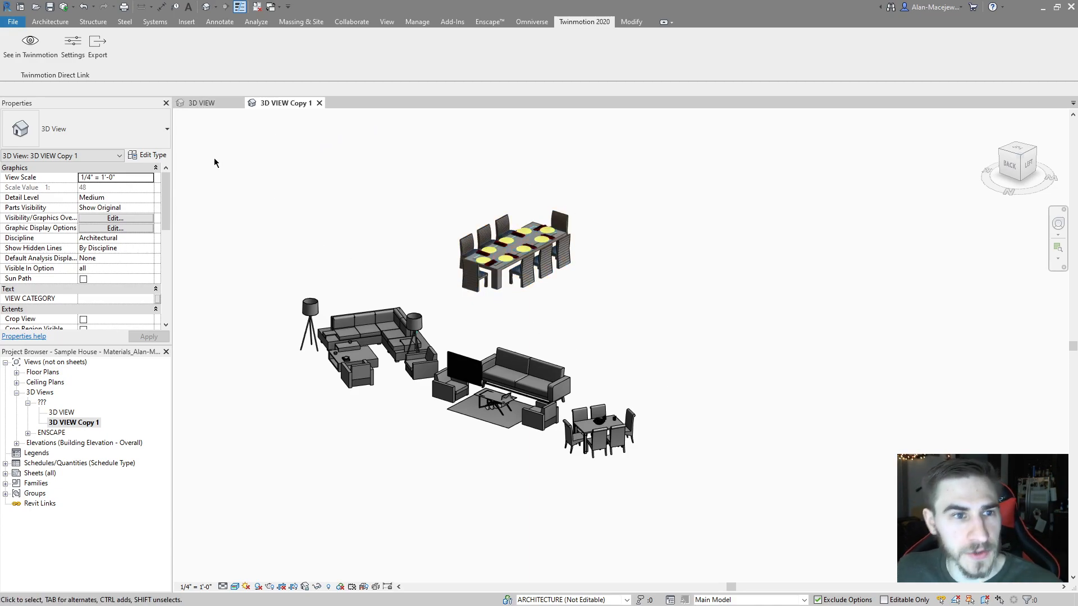
- Turn off the Furniture category in the original 3D VIEW's visibility overrides
click(203, 102)
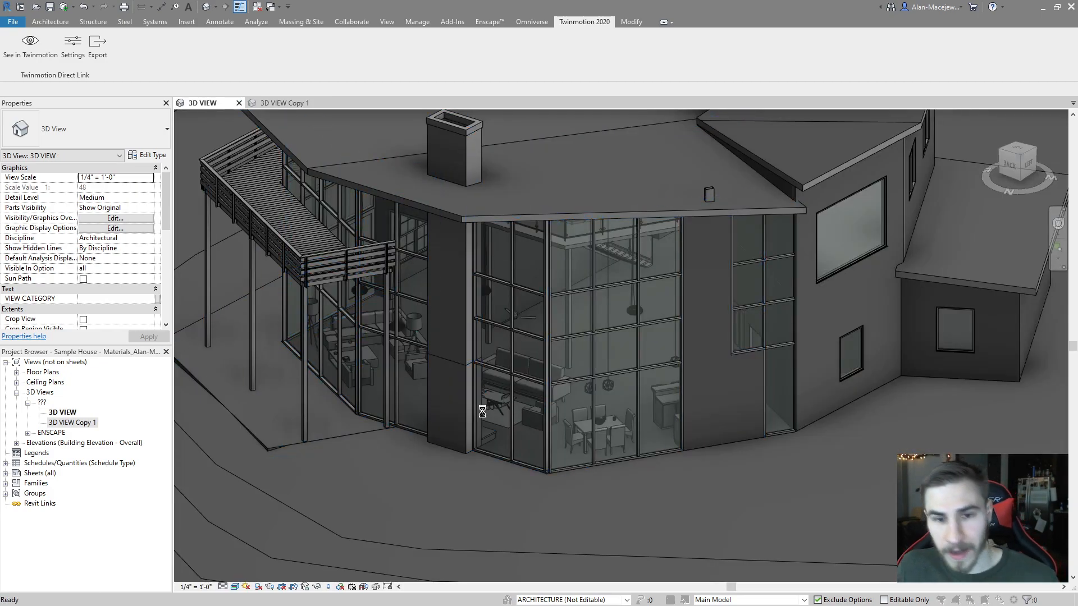
click(114, 218)
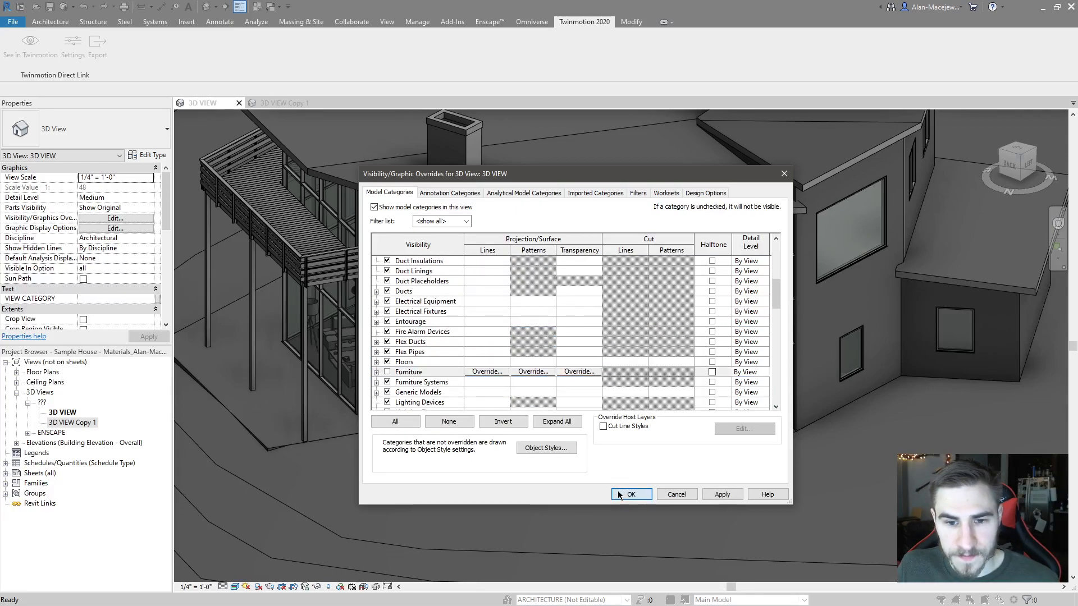
click(630, 494)
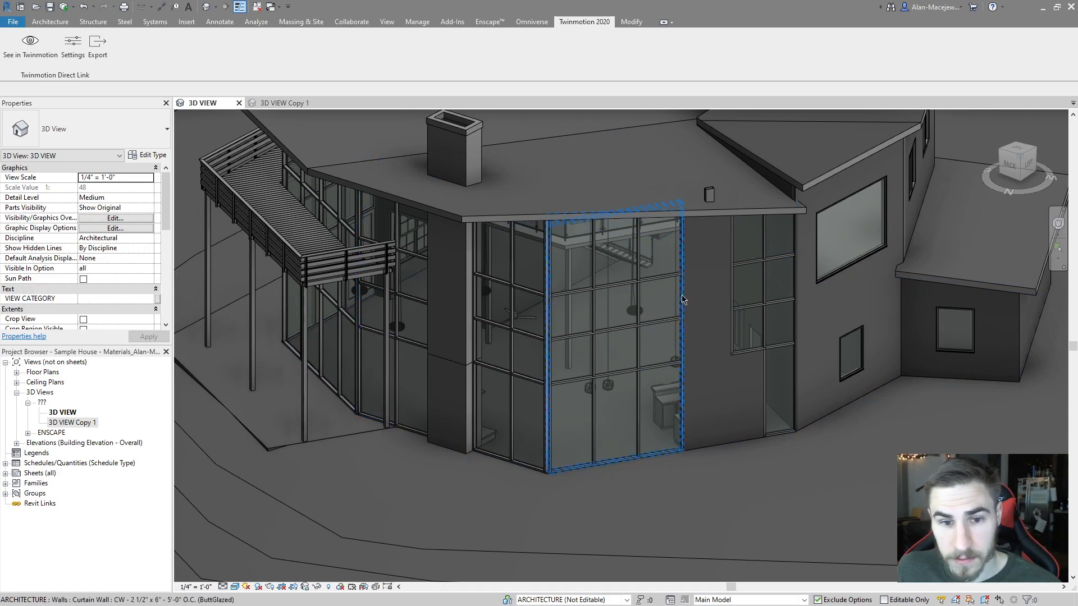
click(402, 254)
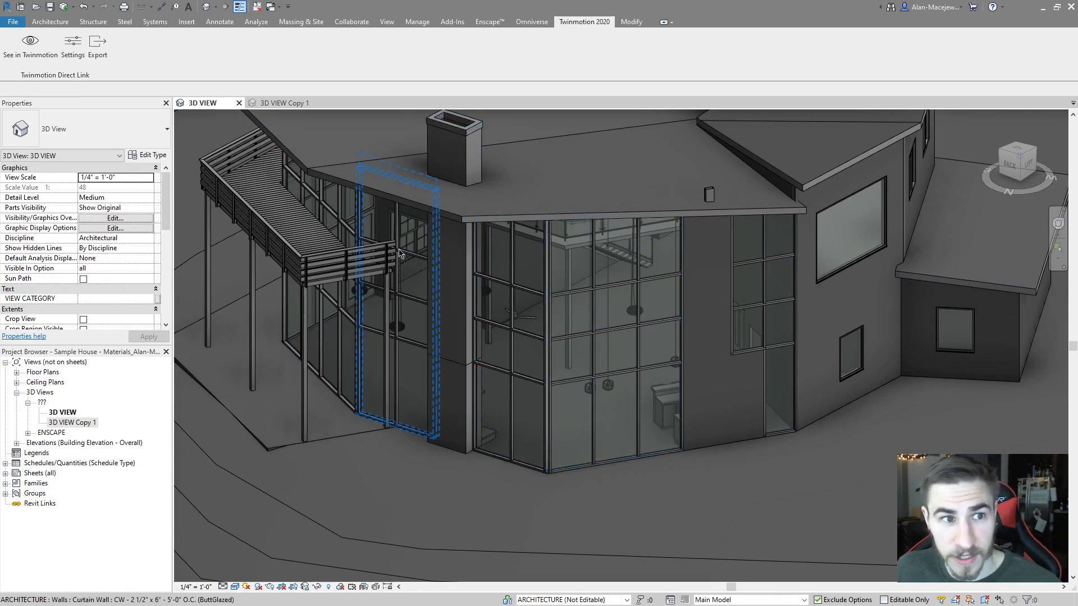
- Check the TV in the furniture-only copy, then return to the full 3D VIEW
click(284, 102)
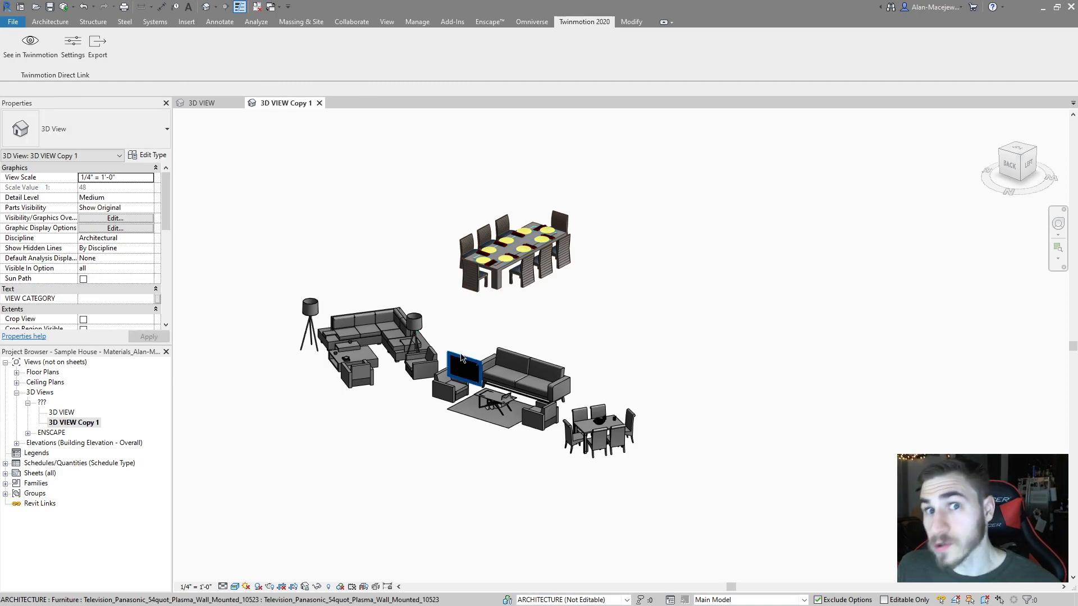
click(193, 142)
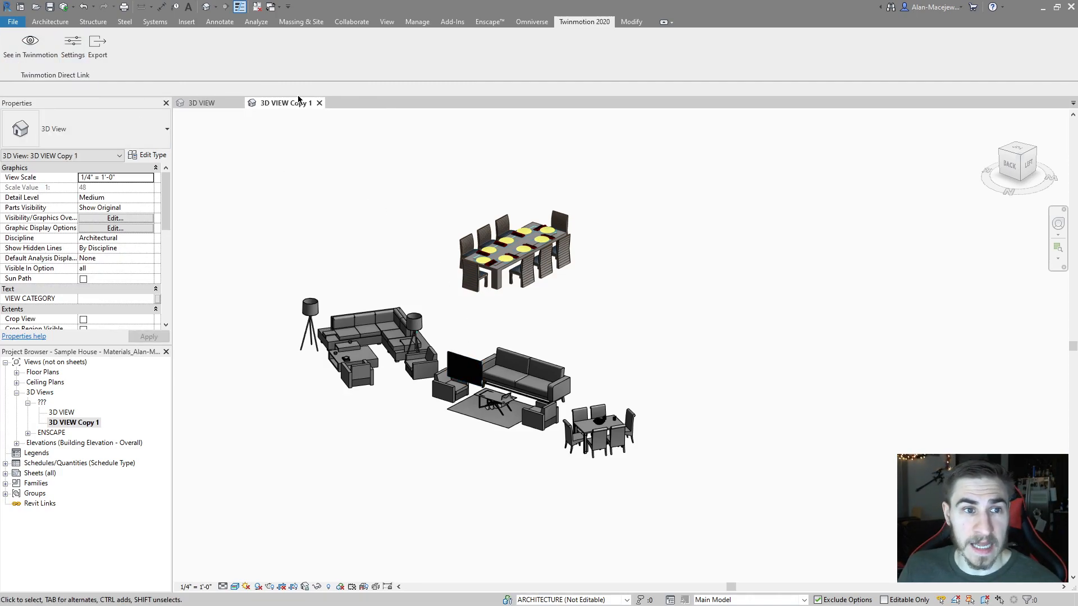
click(201, 103)
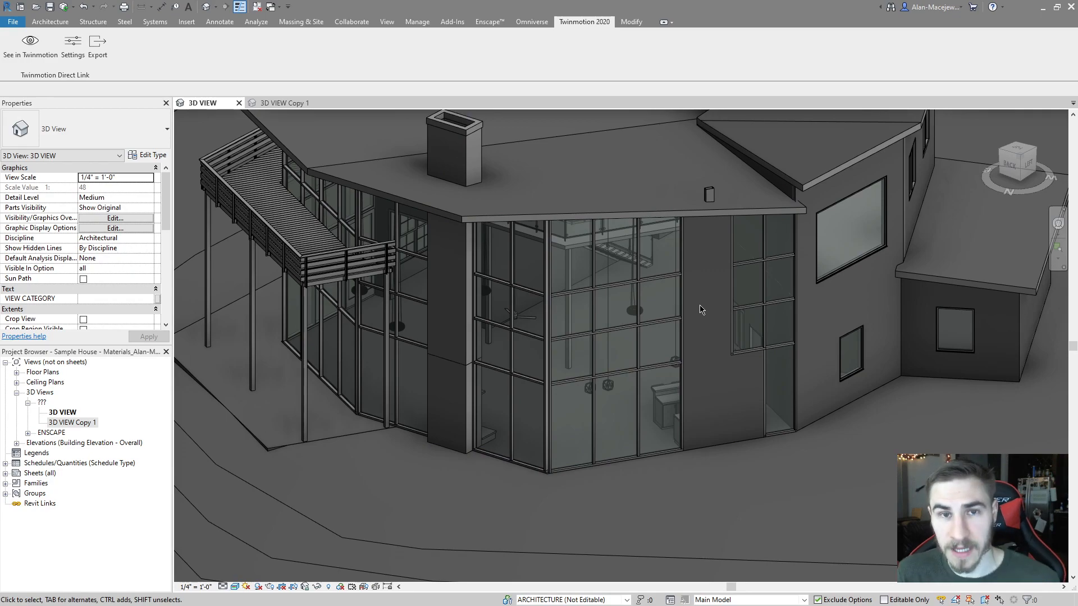
mouse_move(601, 241)
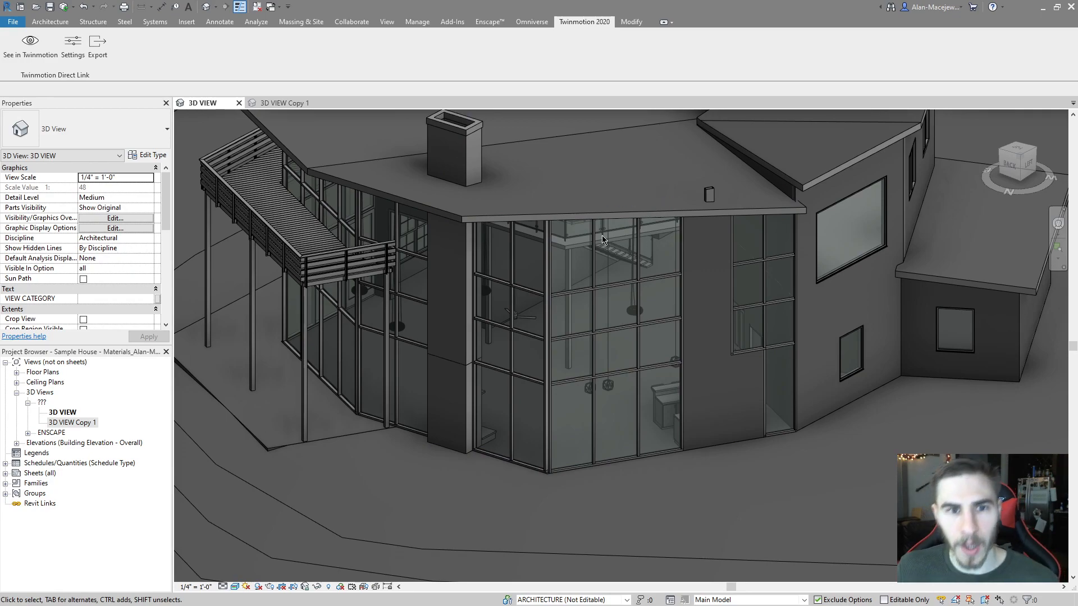
click(31, 44)
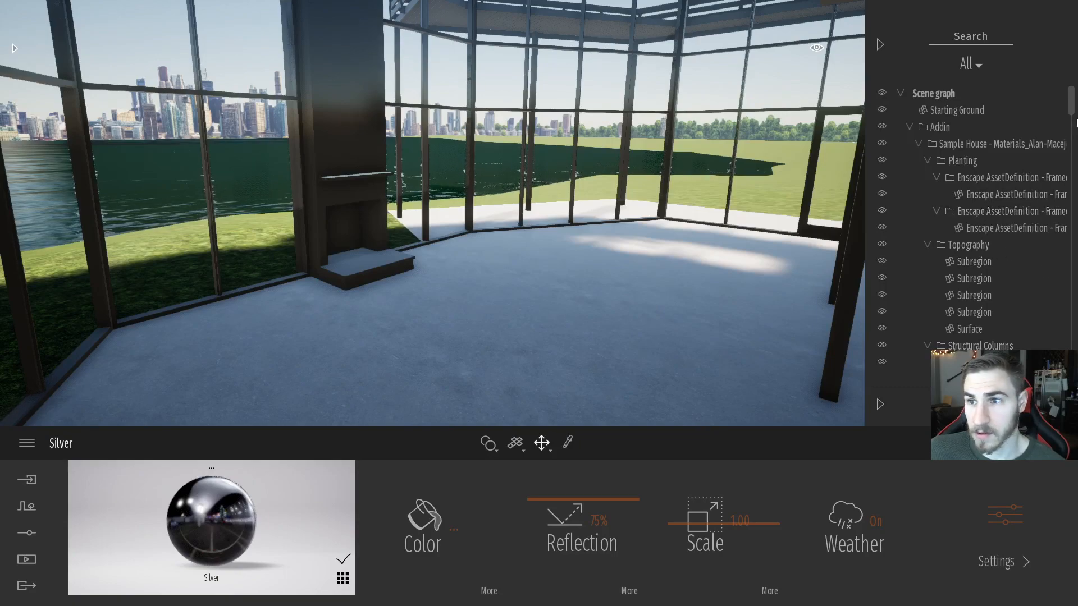
click(928, 245)
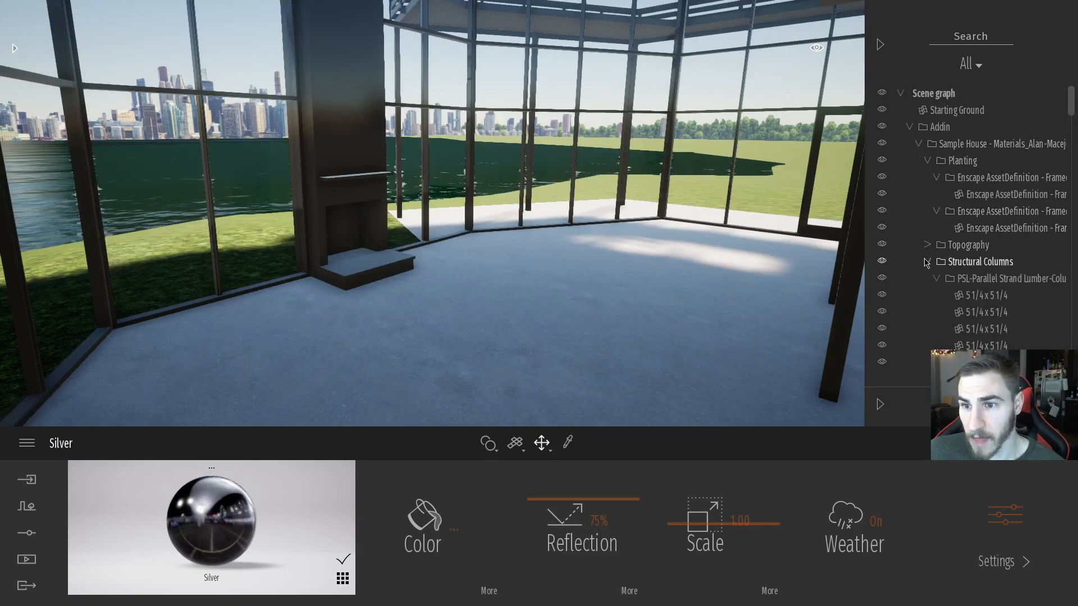
click(927, 261)
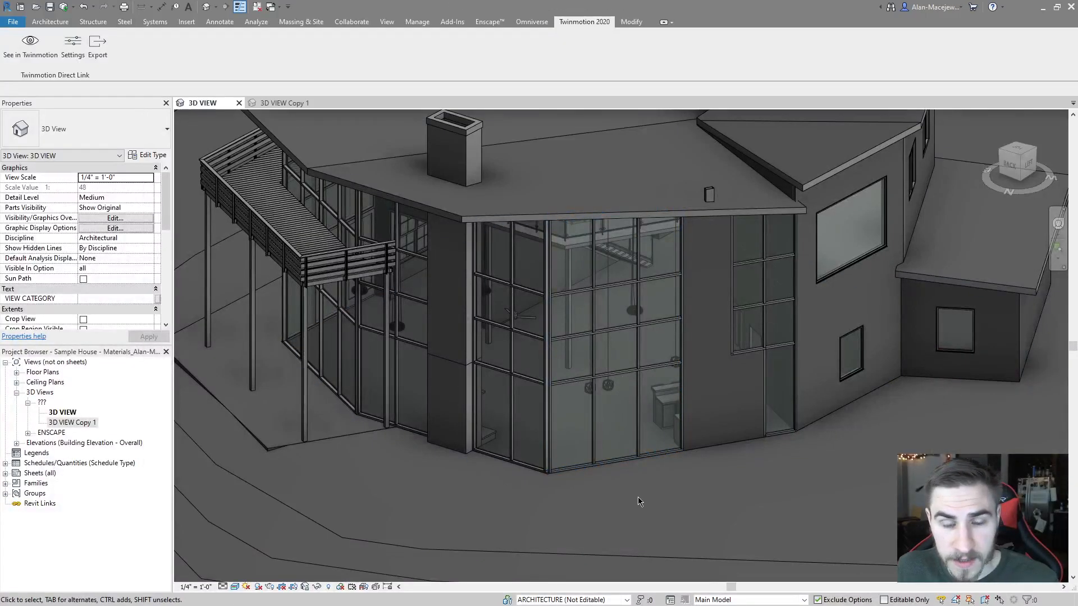
- Start a Twinmotion 2020 export from the furniture-only 3D VIEW Copy 1
click(284, 102)
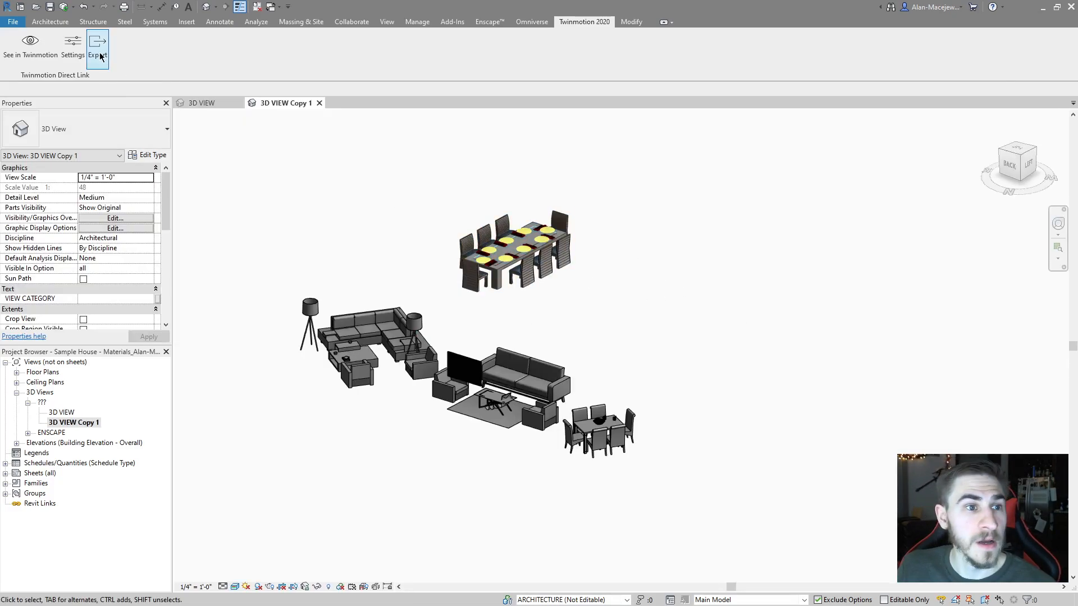
click(98, 42)
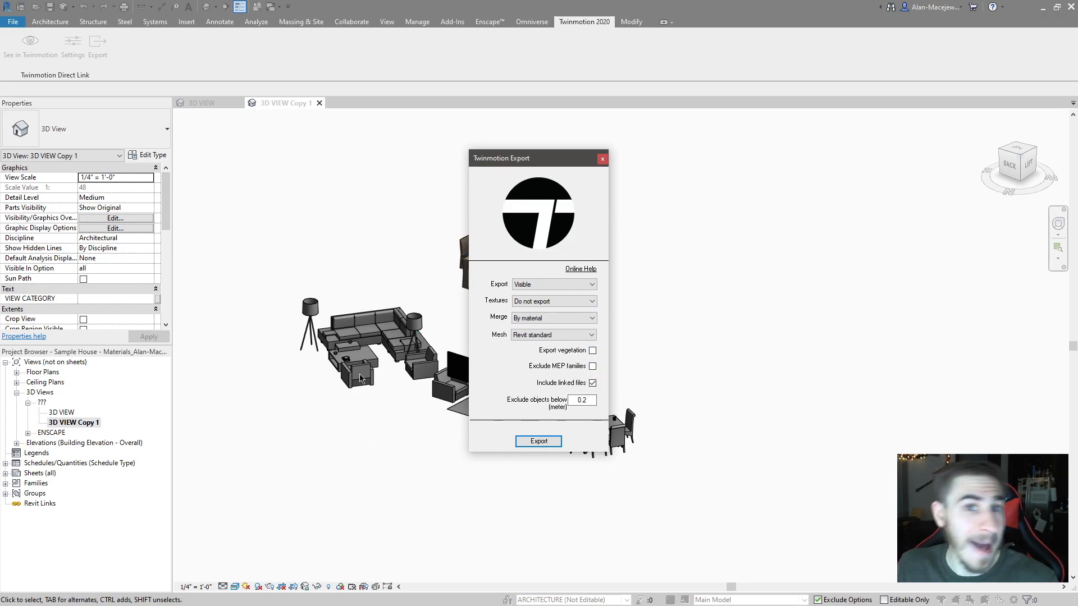
click(591, 383)
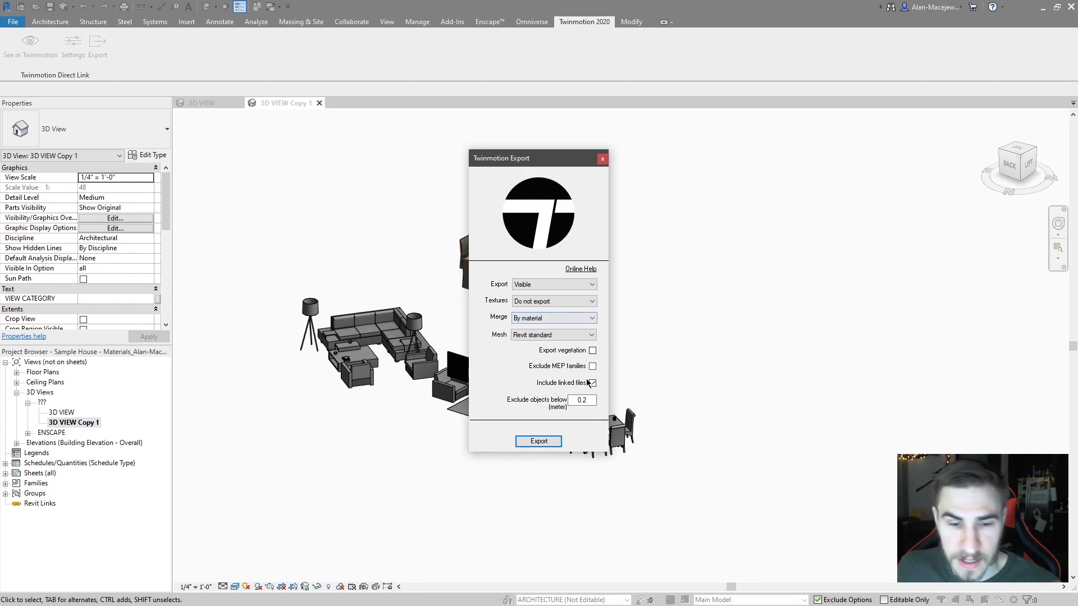
click(539, 441)
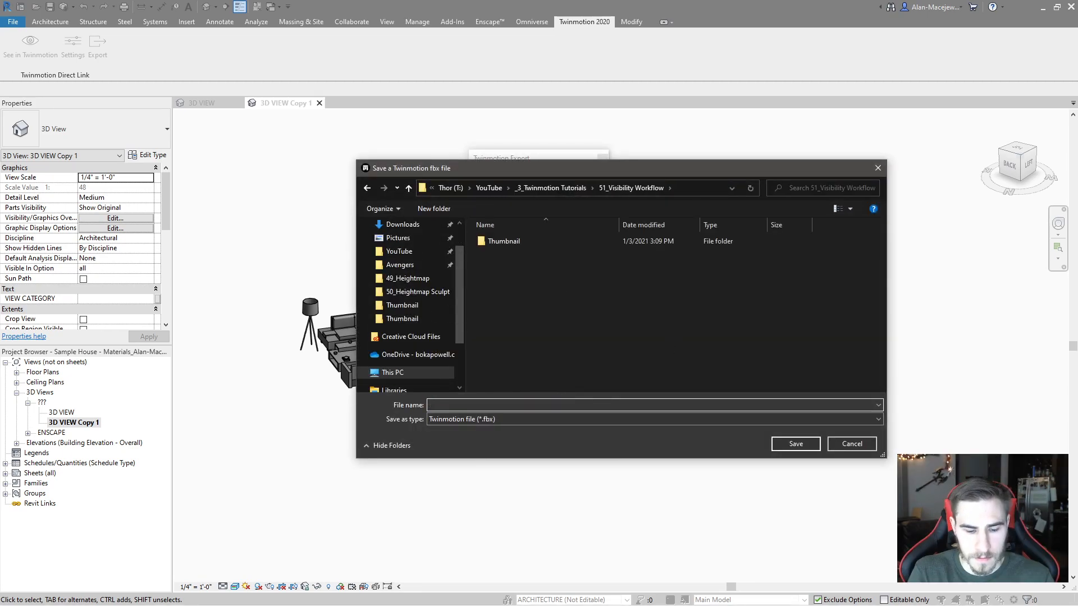
- Save the export as the FBX file 'Furniture' and dismiss the success message
text(FGu)
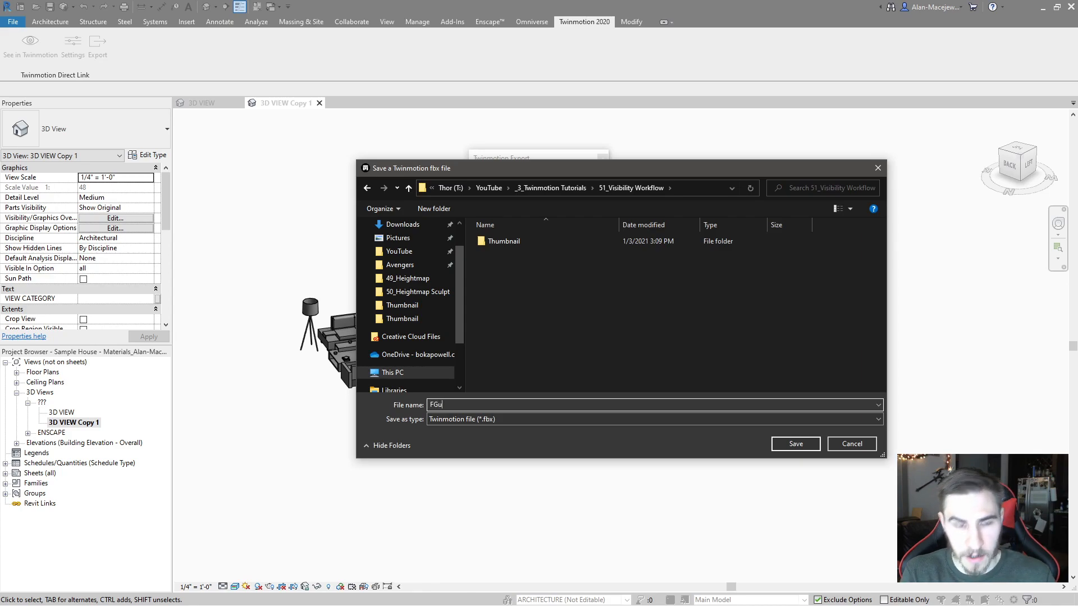
text(Furnit)
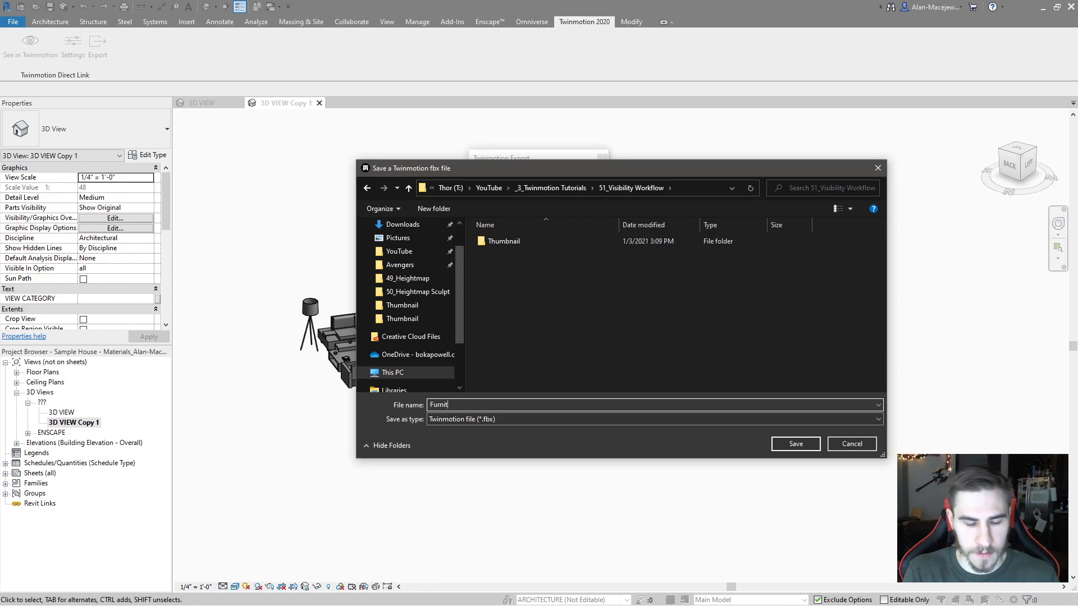
click(795, 444)
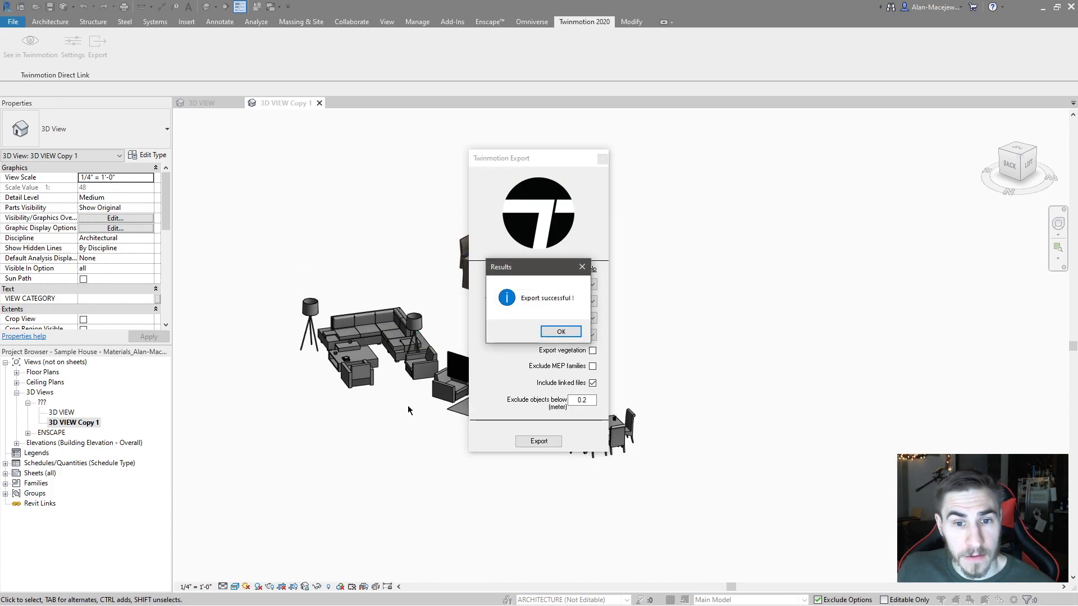
click(560, 331)
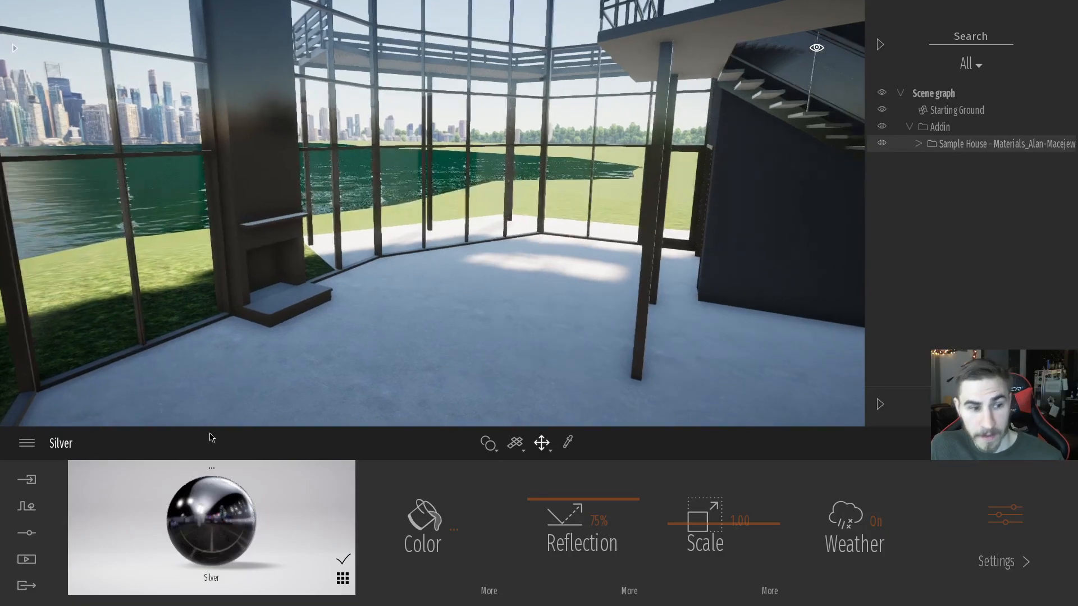
- Import Furniture.fbx from 51_Visibility Workflow with hierarchy kept and UVs fixed
click(26, 479)
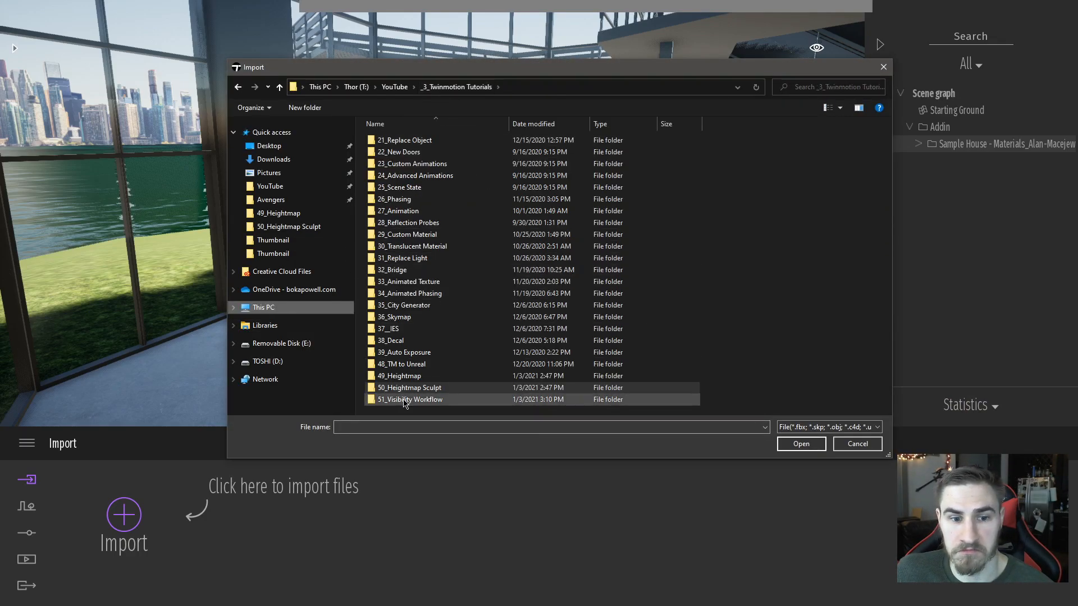
double_click(414, 399)
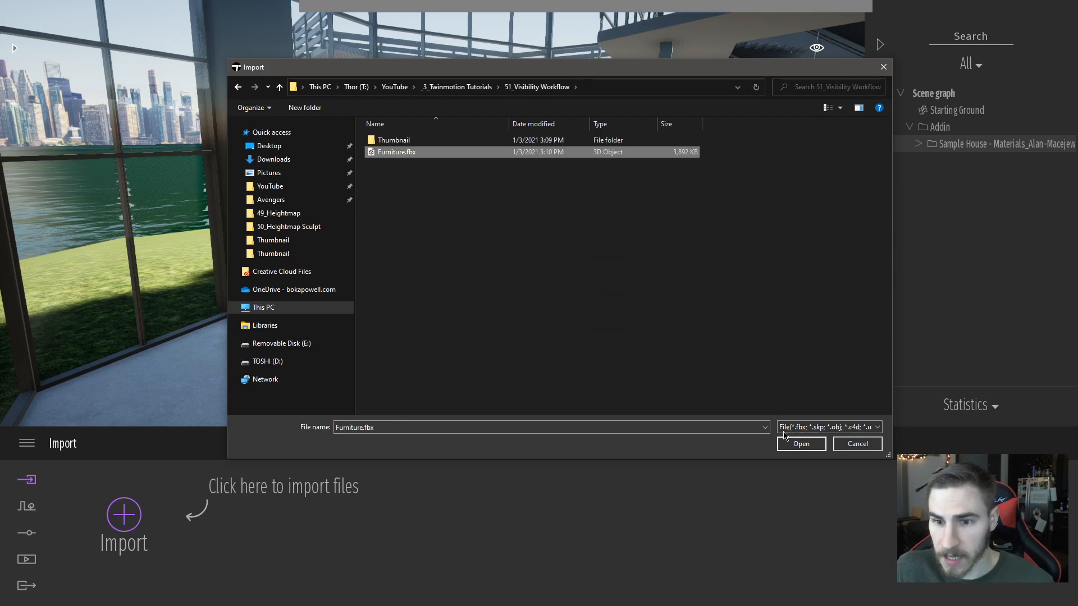
click(800, 444)
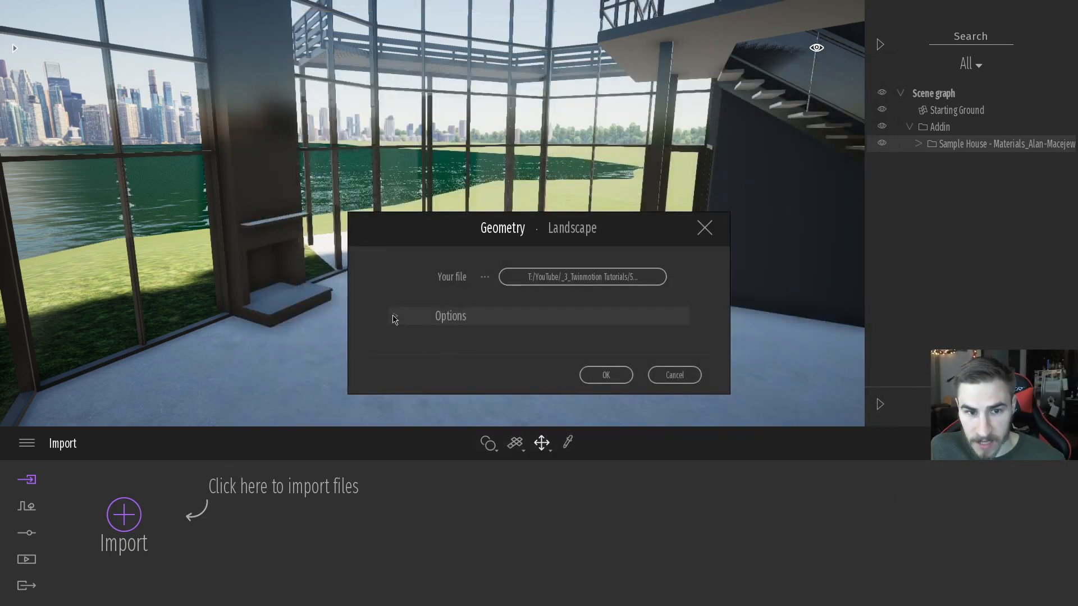
click(450, 316)
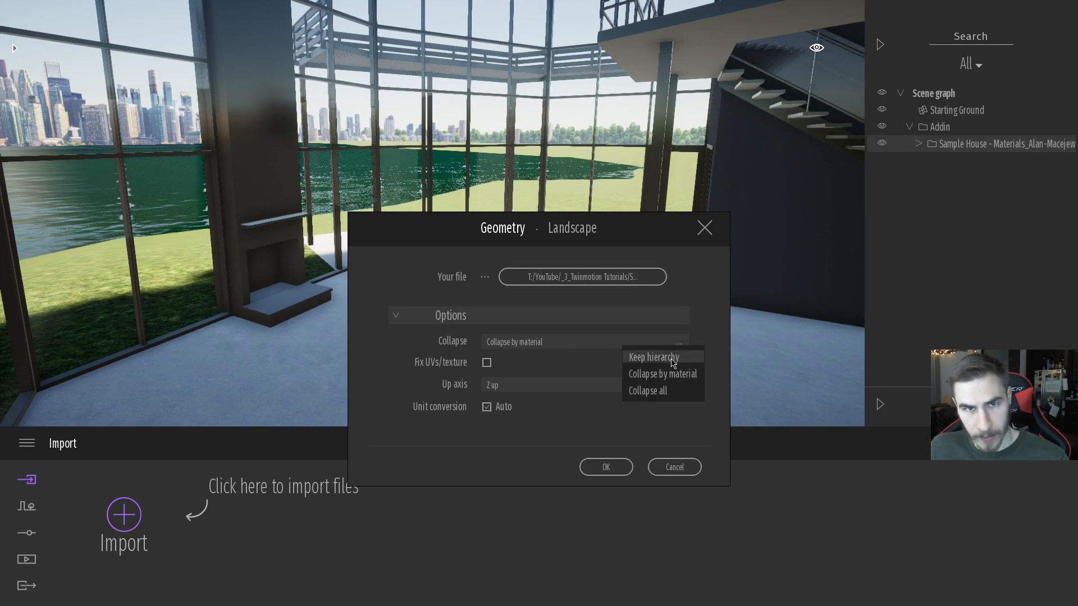
click(651, 358)
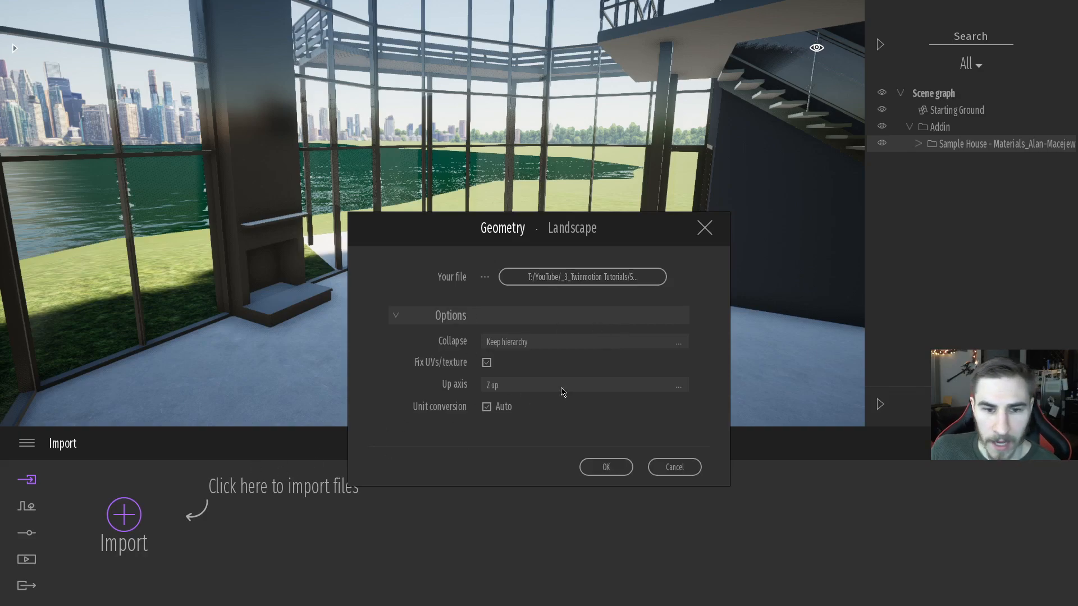
click(604, 467)
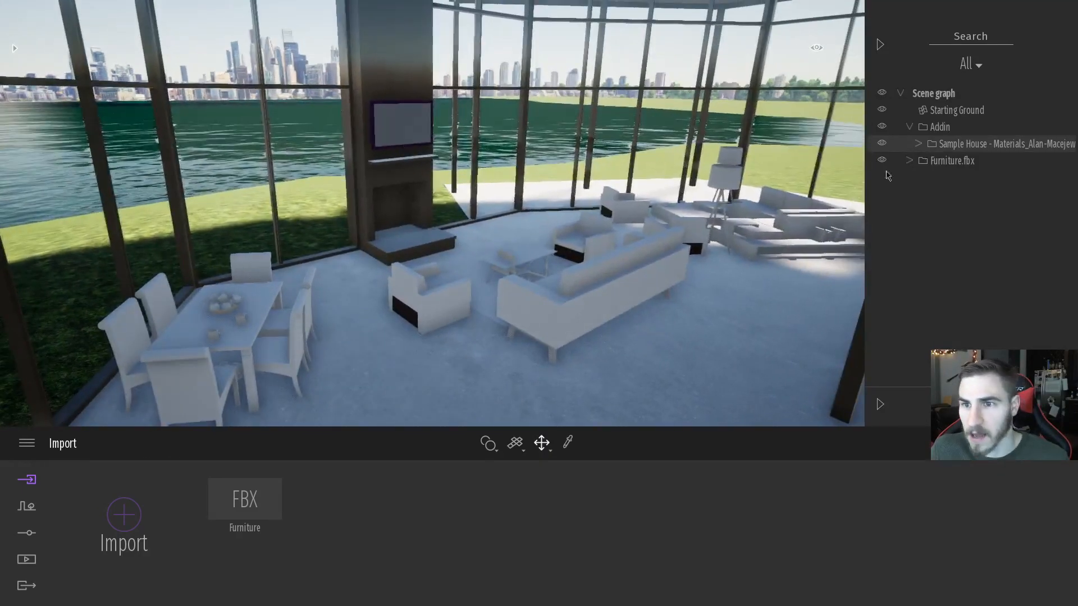
- Expand Furniture.fbx in the Scene graph to inspect parts like Screen and TV-Casing, then collapse it
click(882, 144)
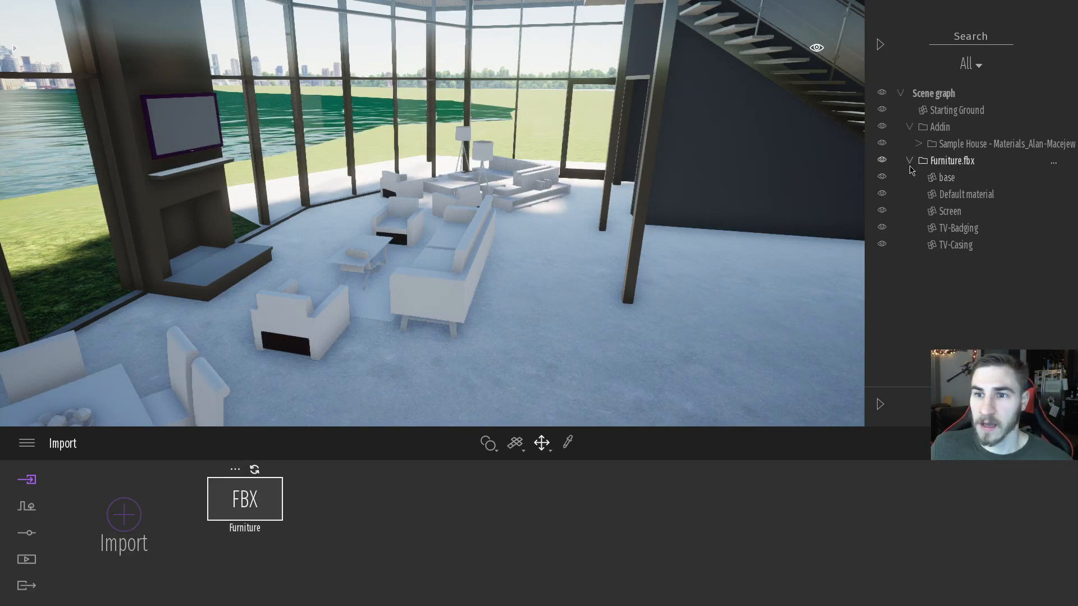
click(909, 160)
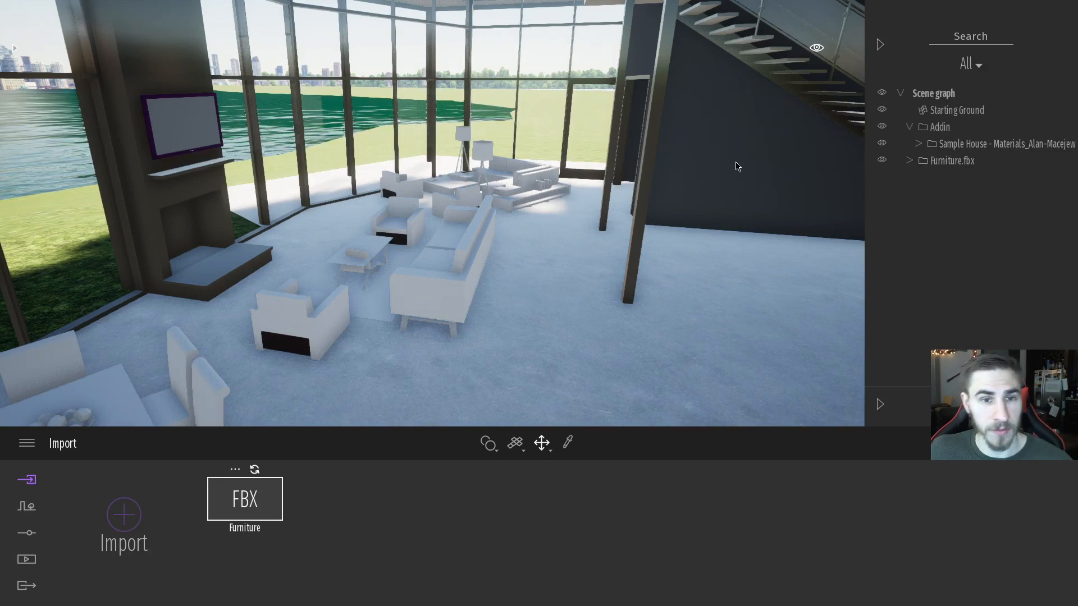
mouse_move(584, 257)
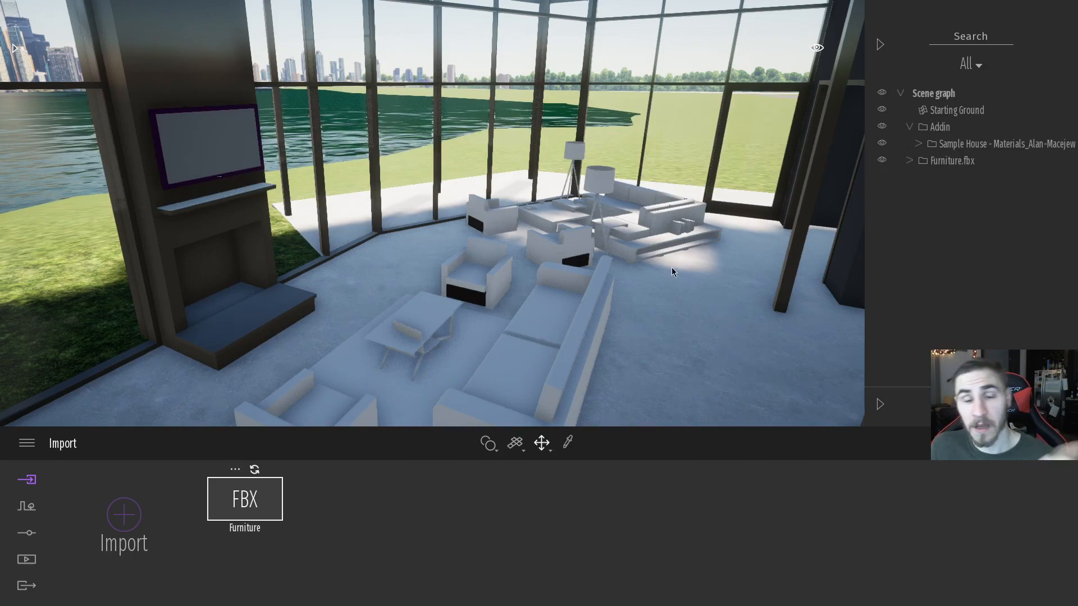
mouse_move(722, 279)
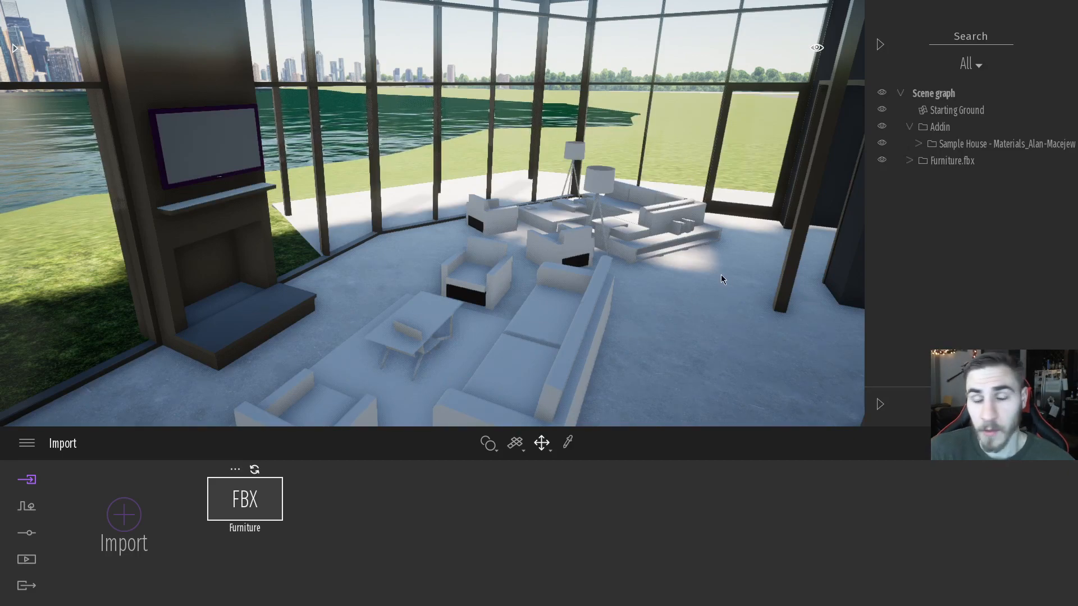